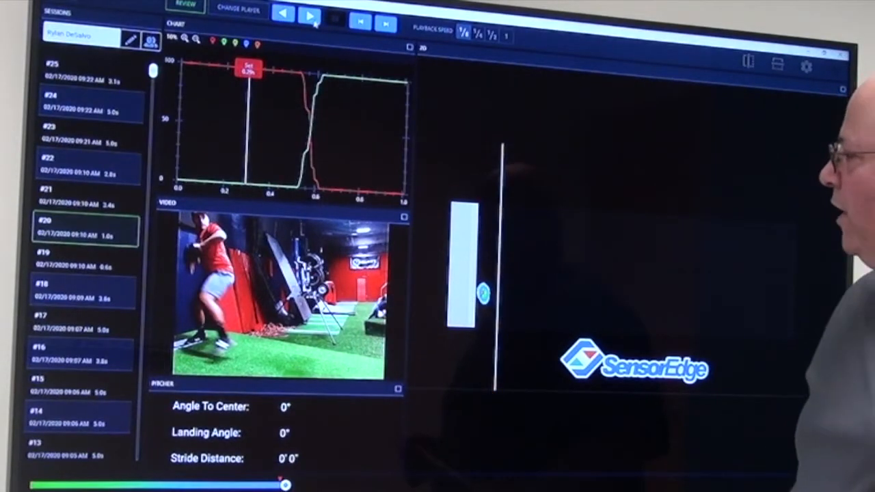
Step the pitcher's video and force-chart marker forward a frame into the stride.
left_click(309, 15)
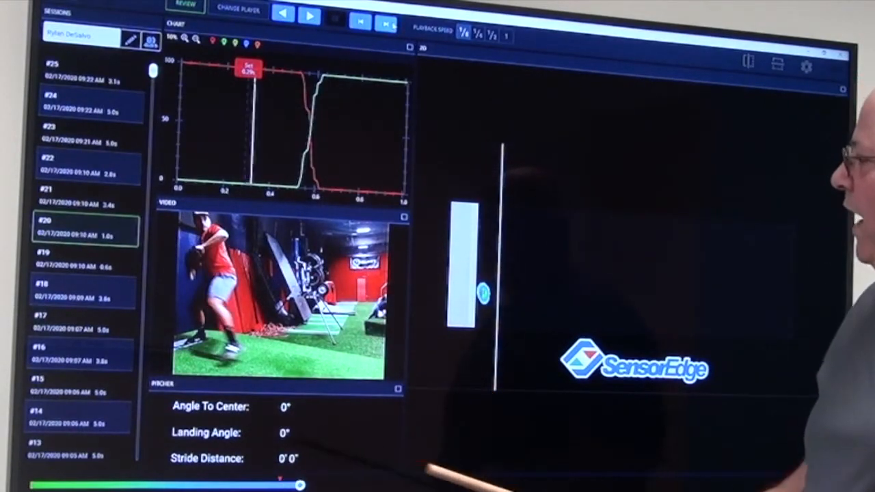